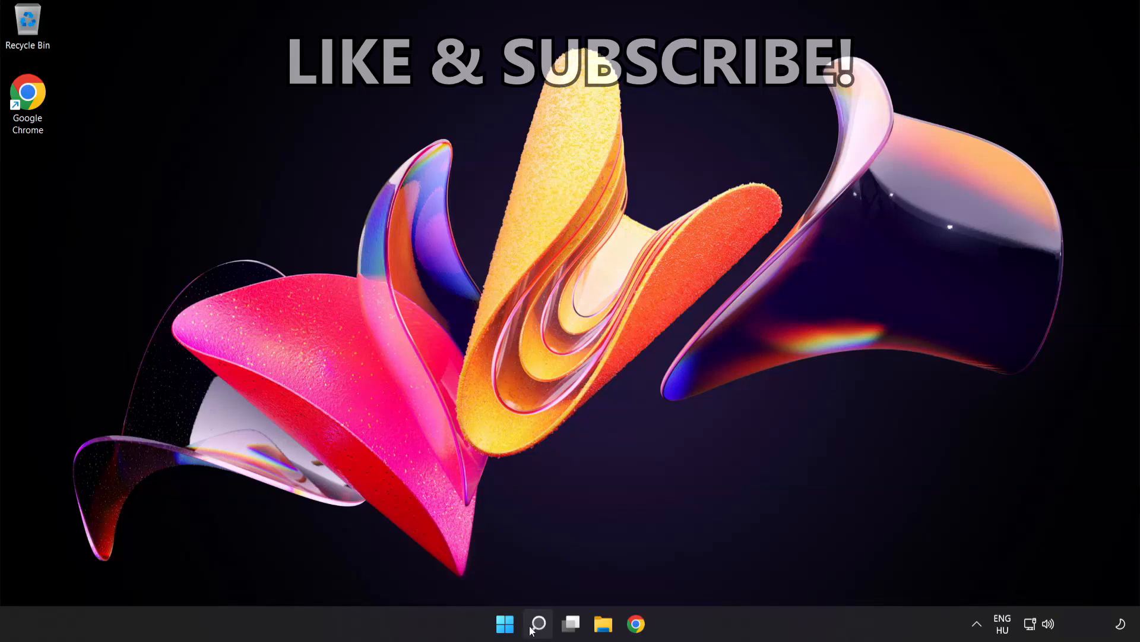
- Search for 'cmd' and run Command Prompt as administrator
left_click(538, 623)
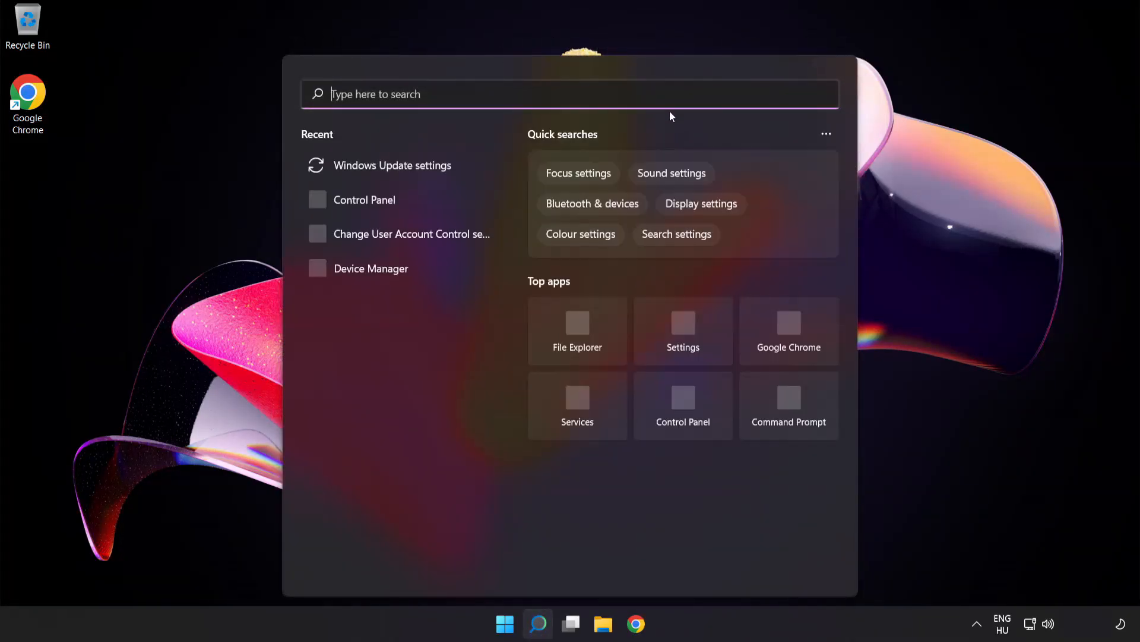
type("cmd")
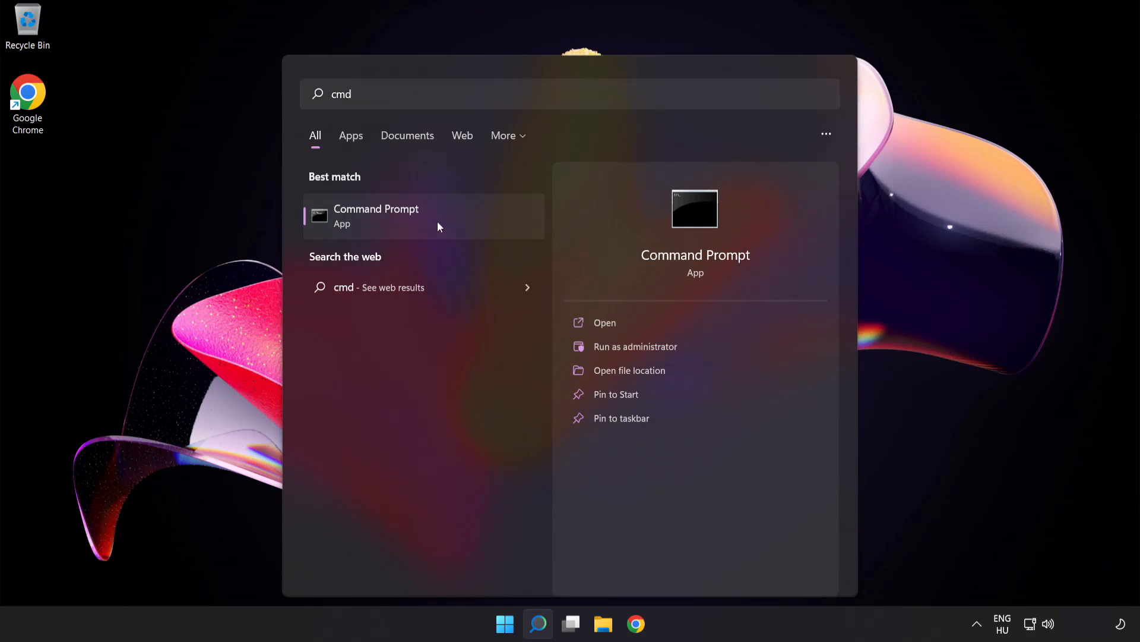
right_click(376, 216)
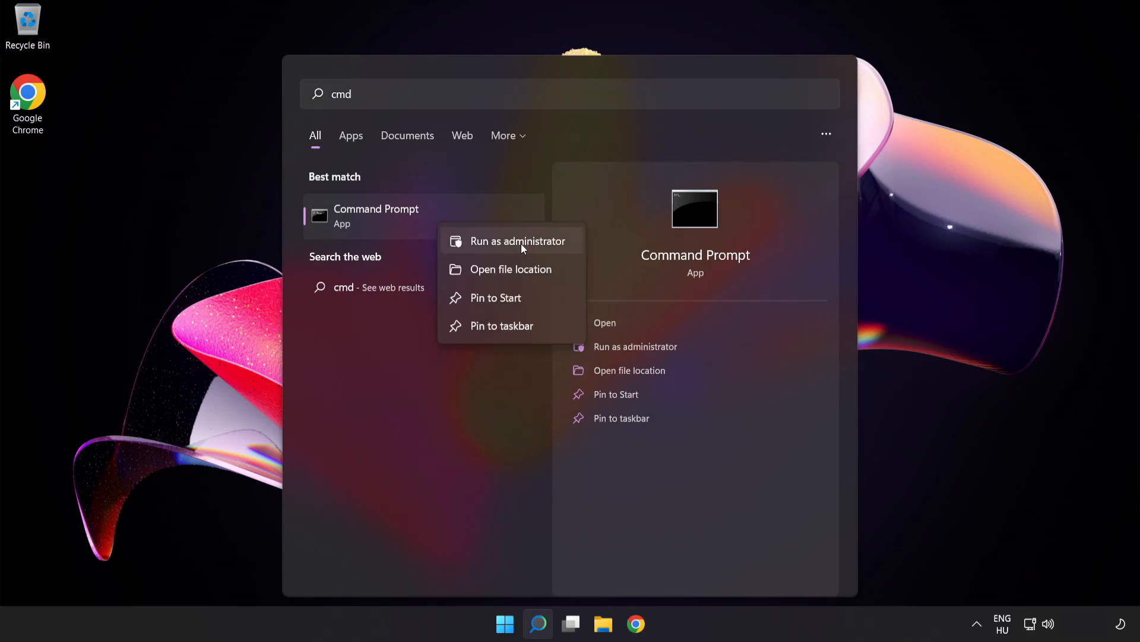
left_click(518, 241)
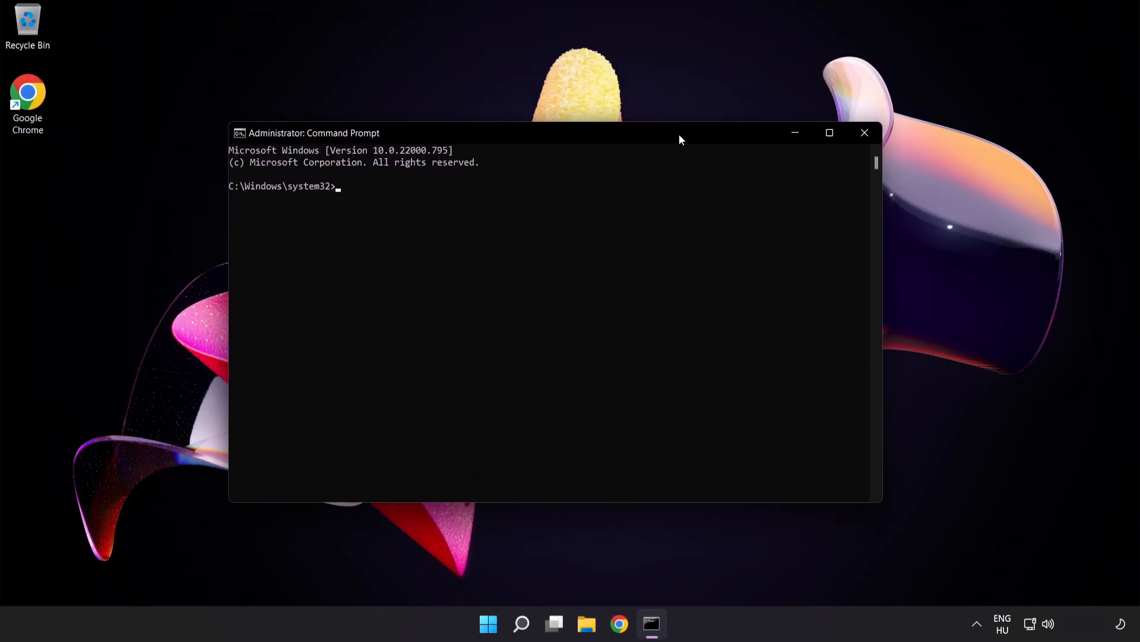
- Flush the DNS resolver cache with ipconfig /flushdns
type("ipco")
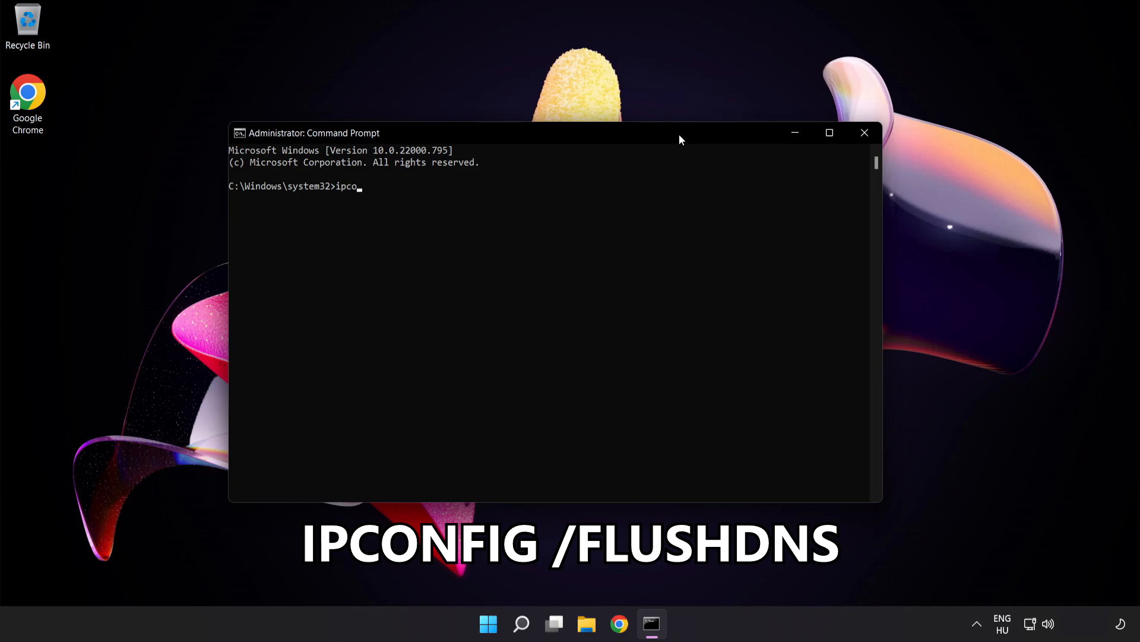
type("nfig /flushd")
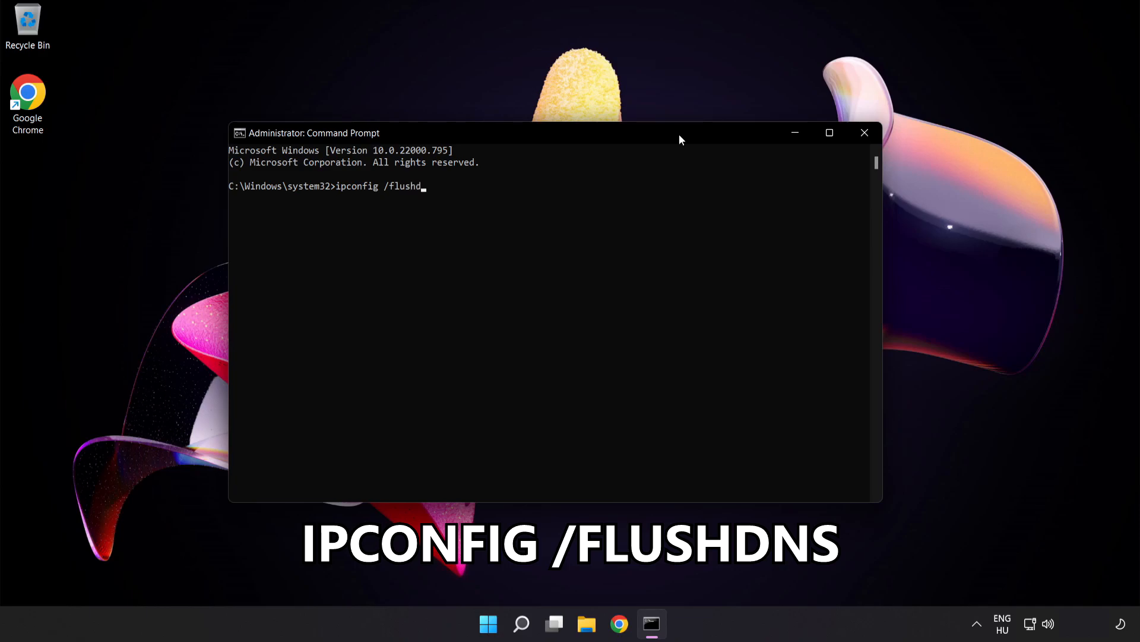
type("ns")
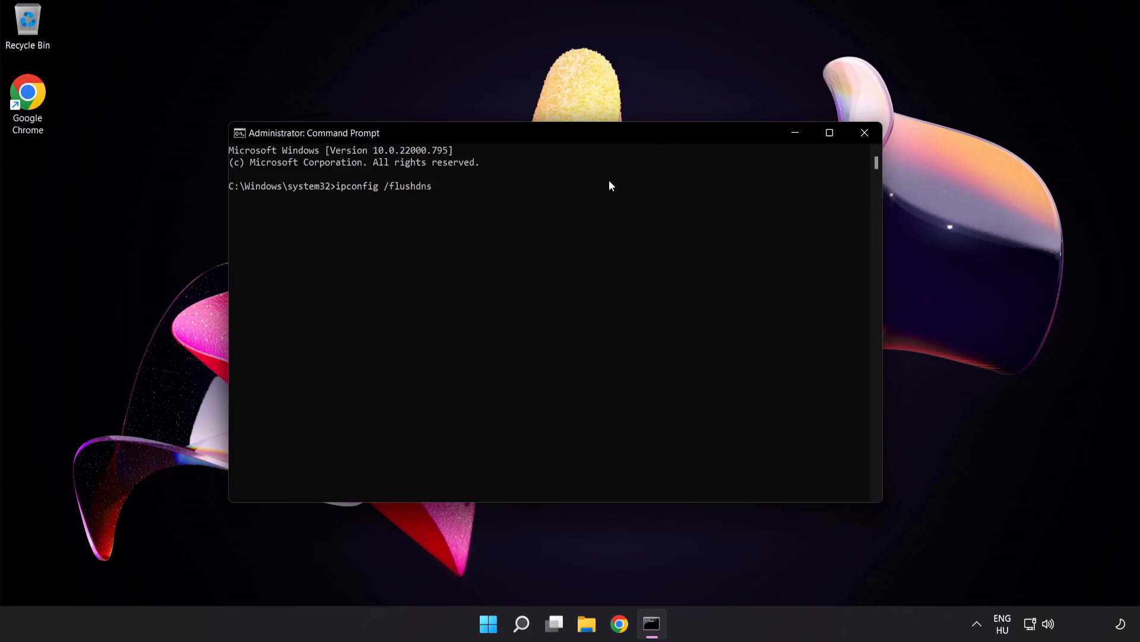
key("enter")
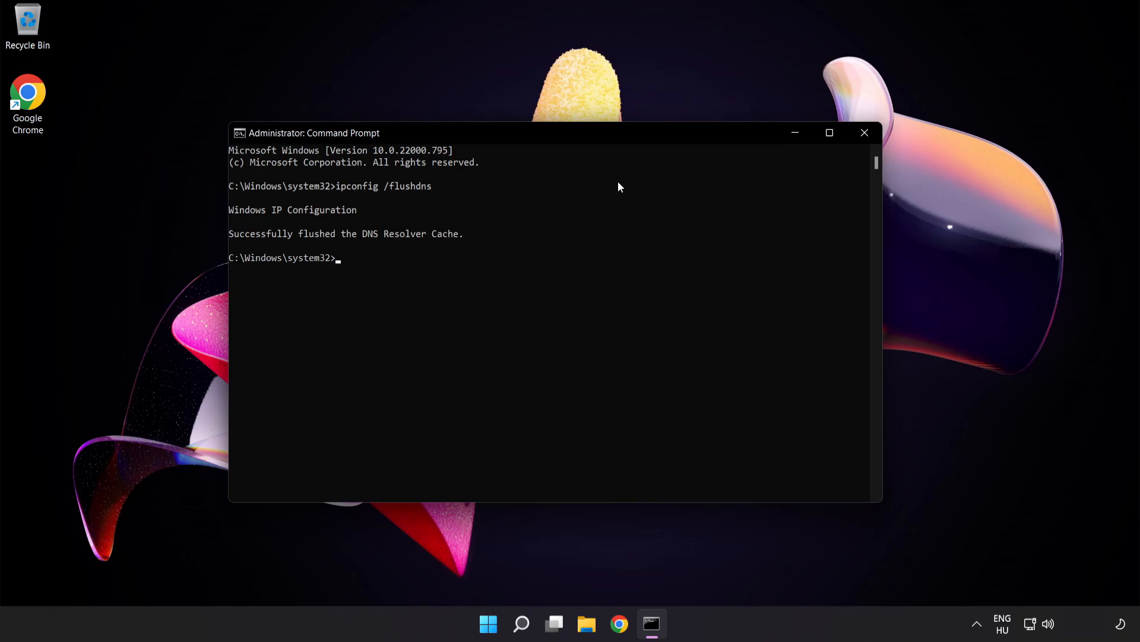
- Reset the Winsock catalog with netsh winsock reset, then exit Command Prompt
type("netsh wins")
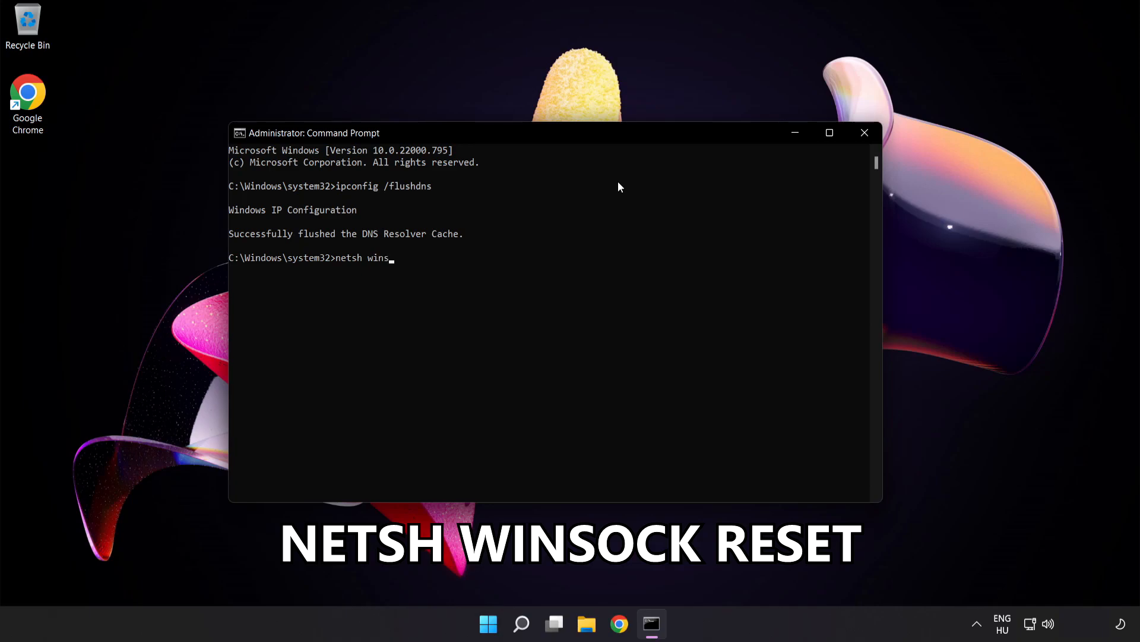
type("ock reset")
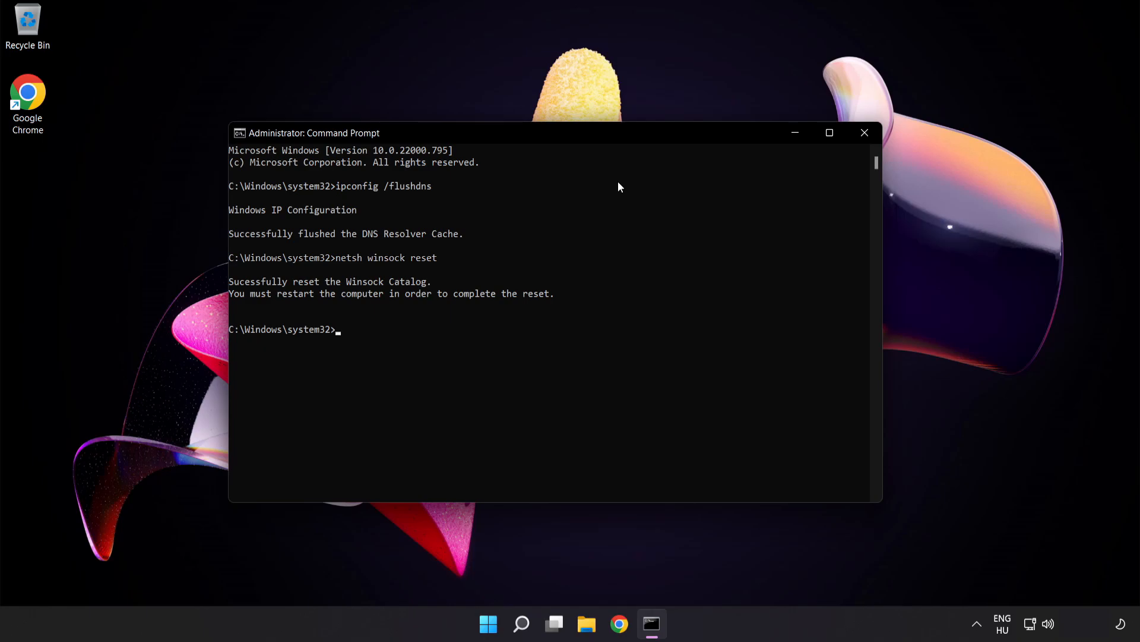
type("exit")
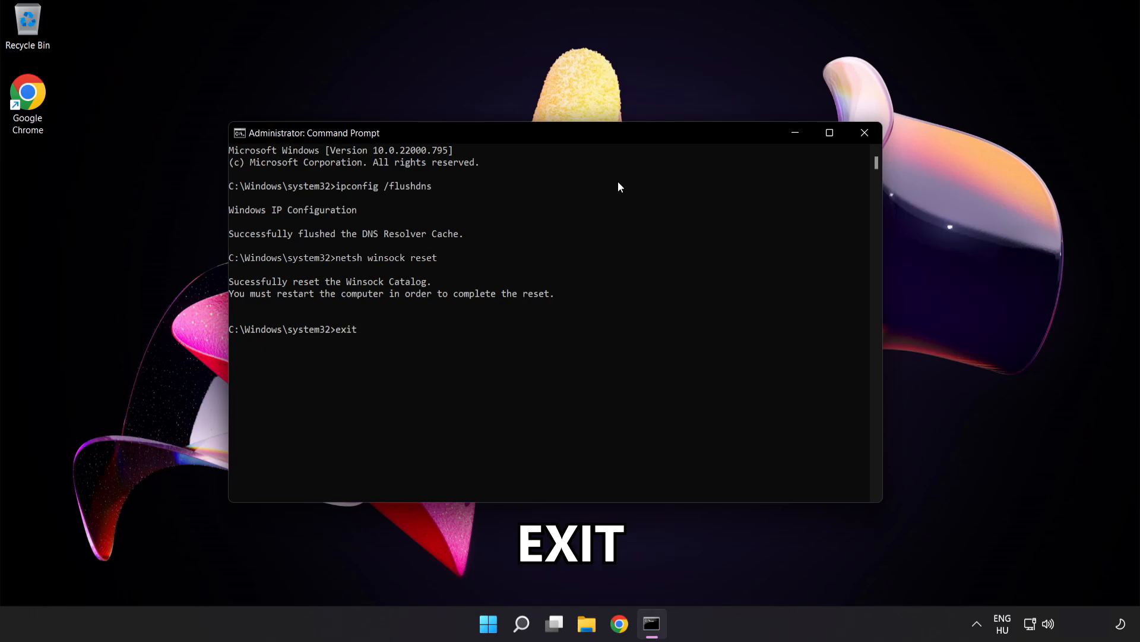
key("enter")
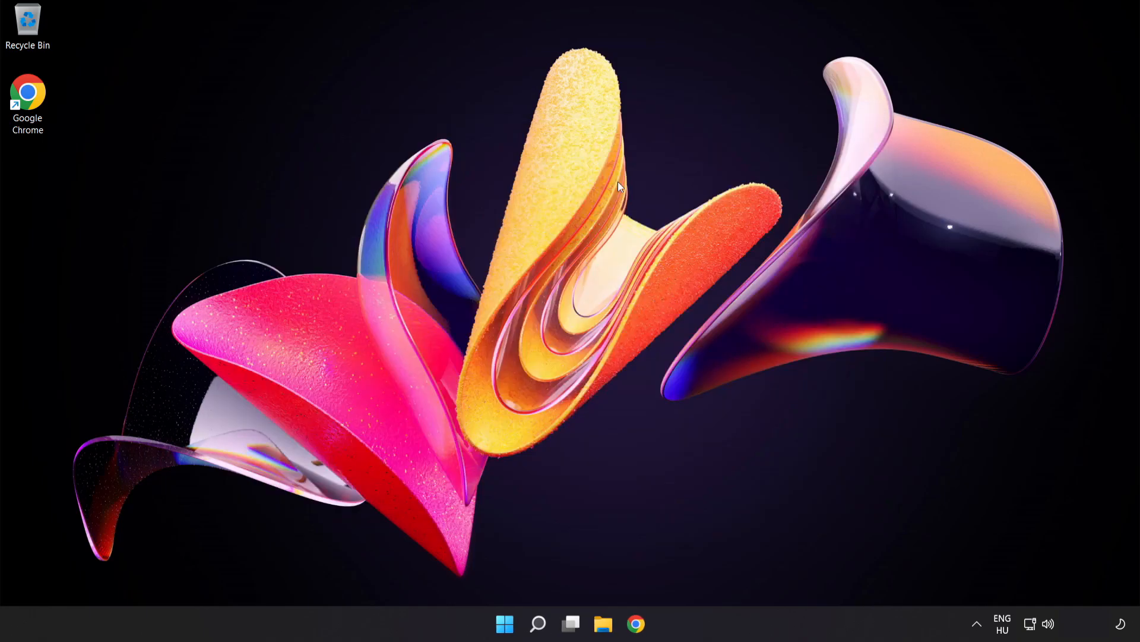
mouse_move(613, 236)
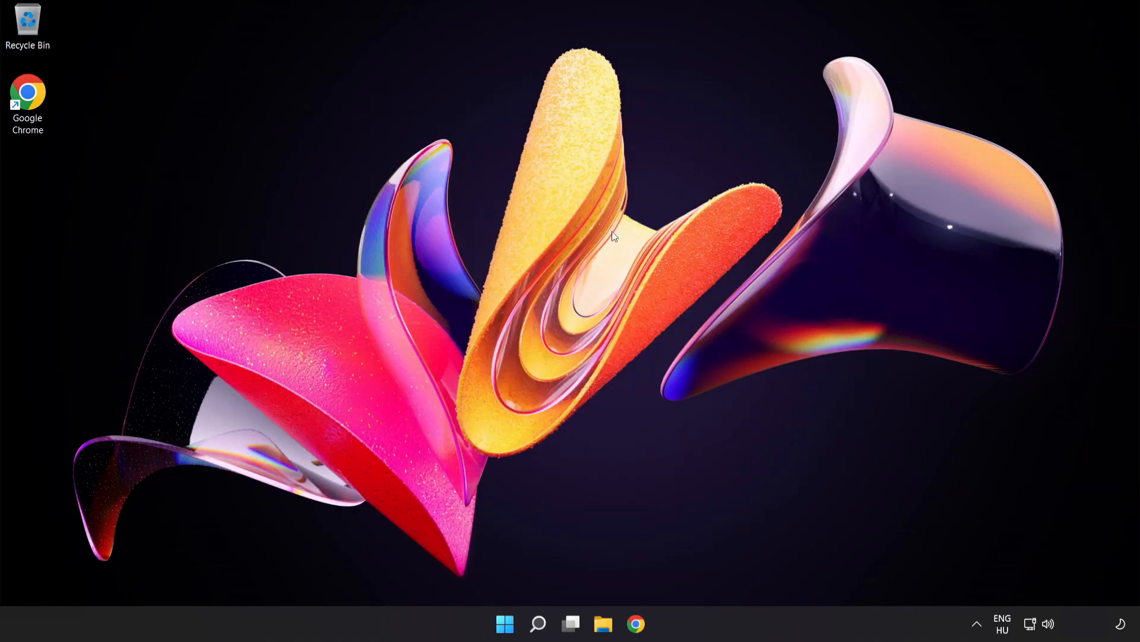
mouse_move(1030, 627)
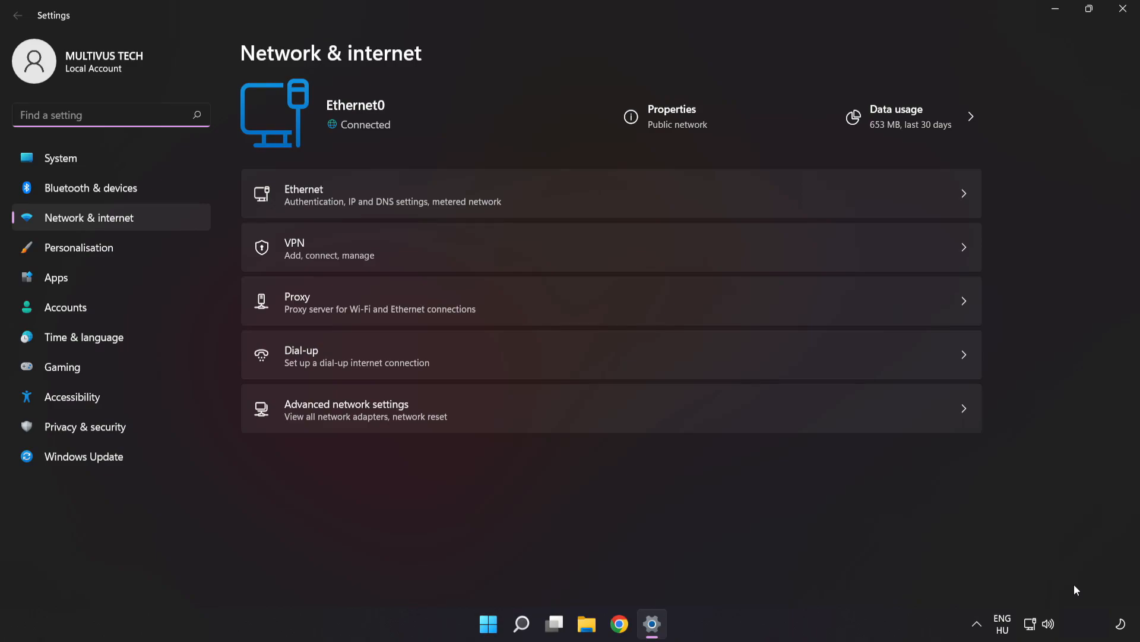
mouse_move(463, 417)
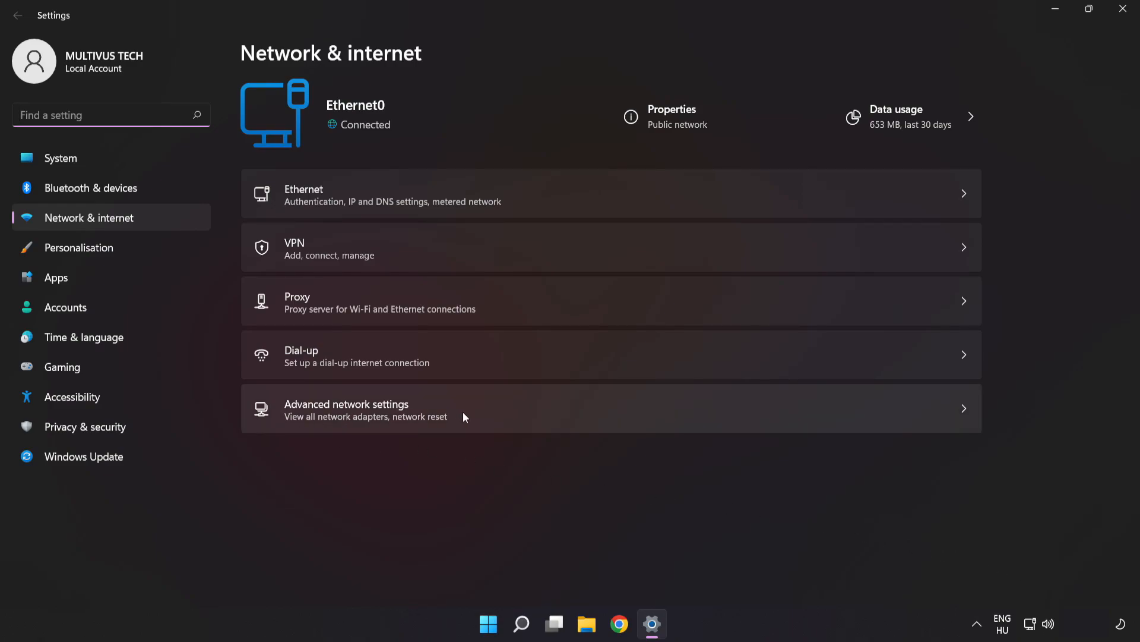
mouse_move(489, 417)
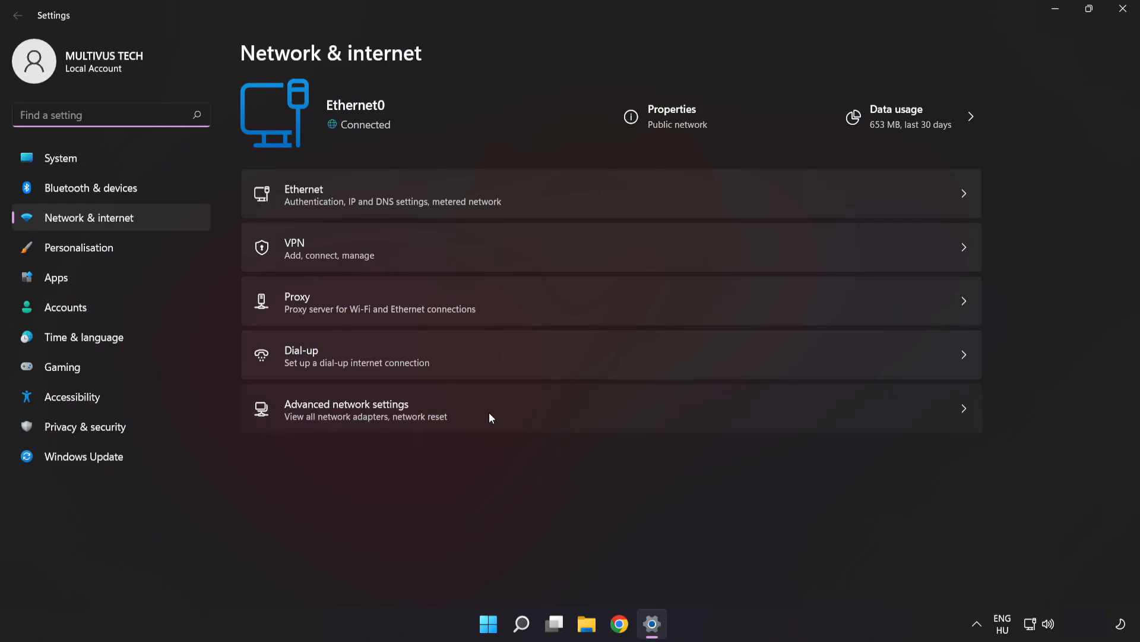
- Go to Advanced network settings and open 'More network adapter options' to list Ethernet0
left_click(347, 408)
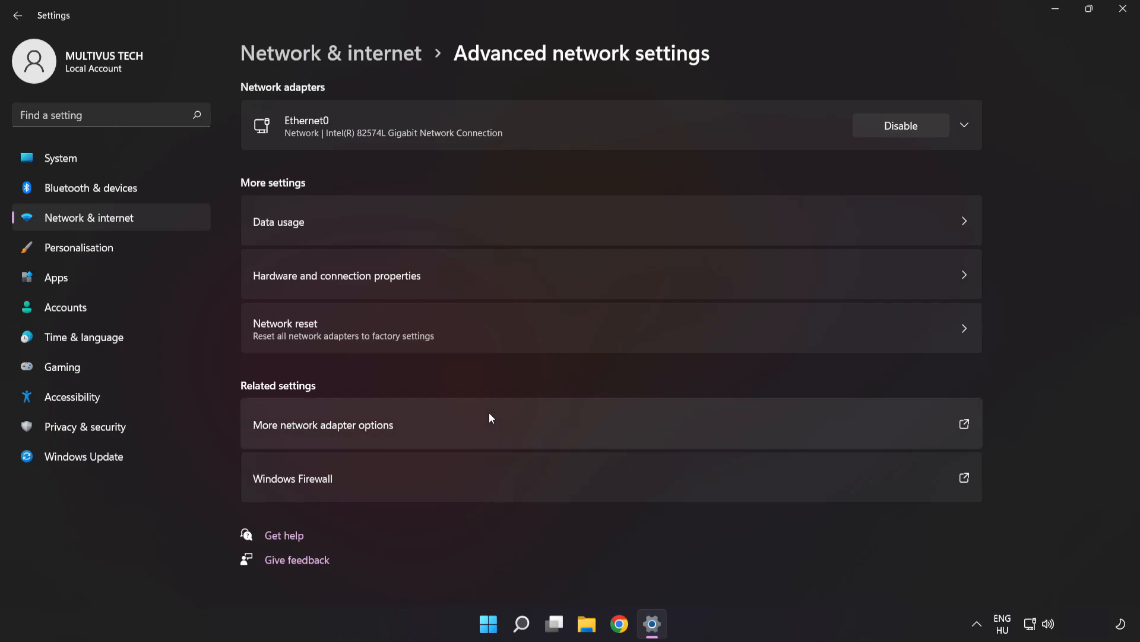
mouse_move(289, 437)
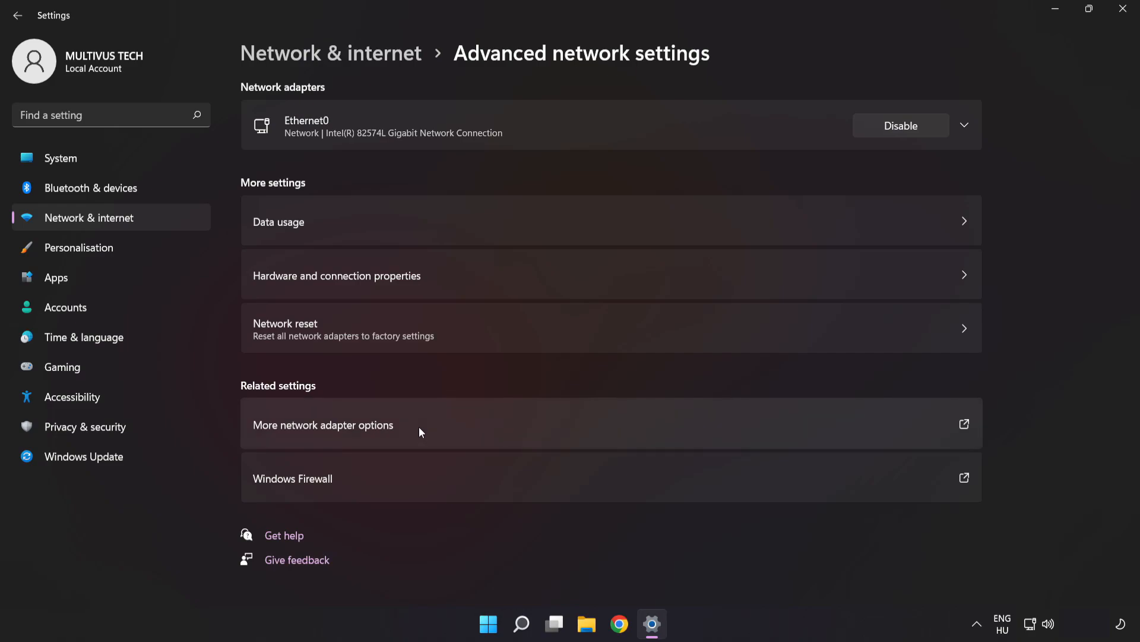
left_click(323, 425)
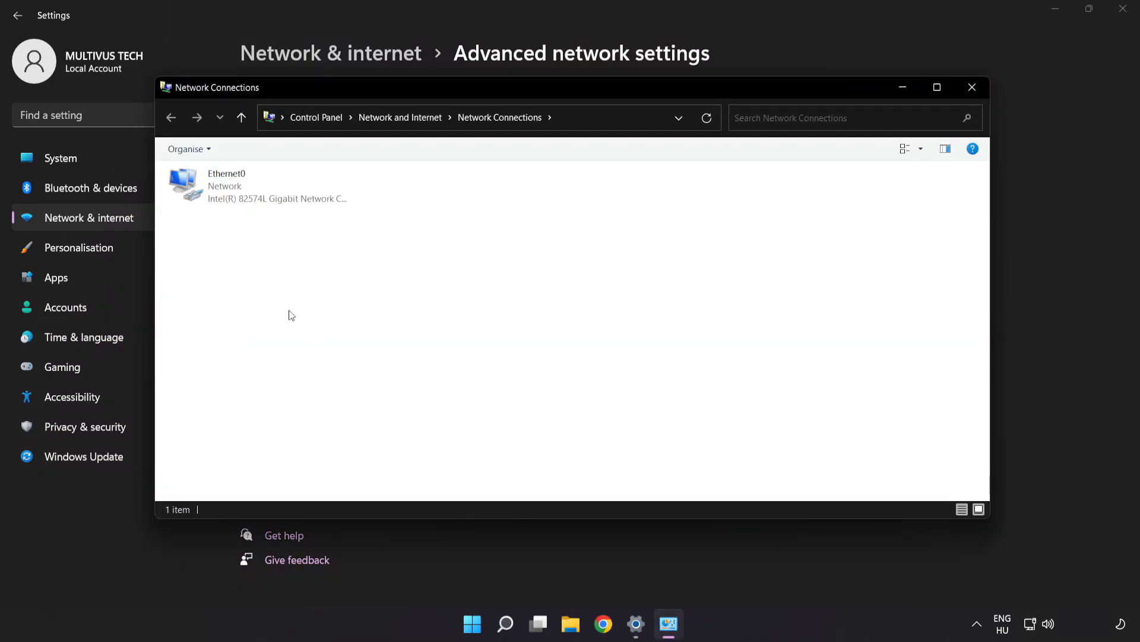
- Open Ethernet0's Properties and the Internet Protocol Version 4 (TCP/IPv4) properties
left_click(258, 185)
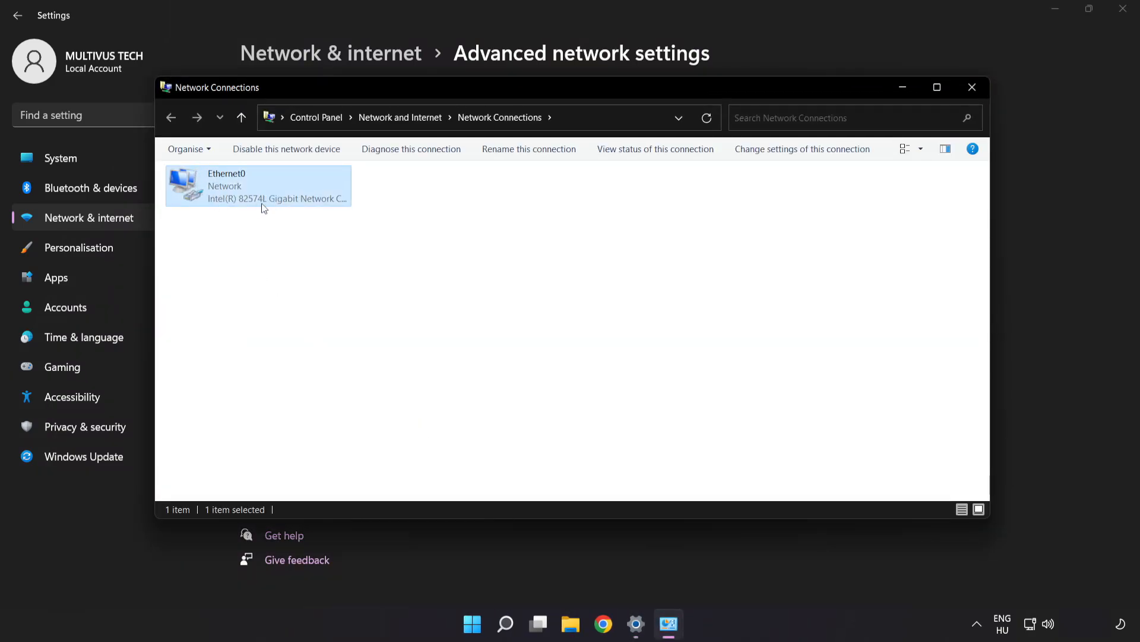
right_click(257, 186)
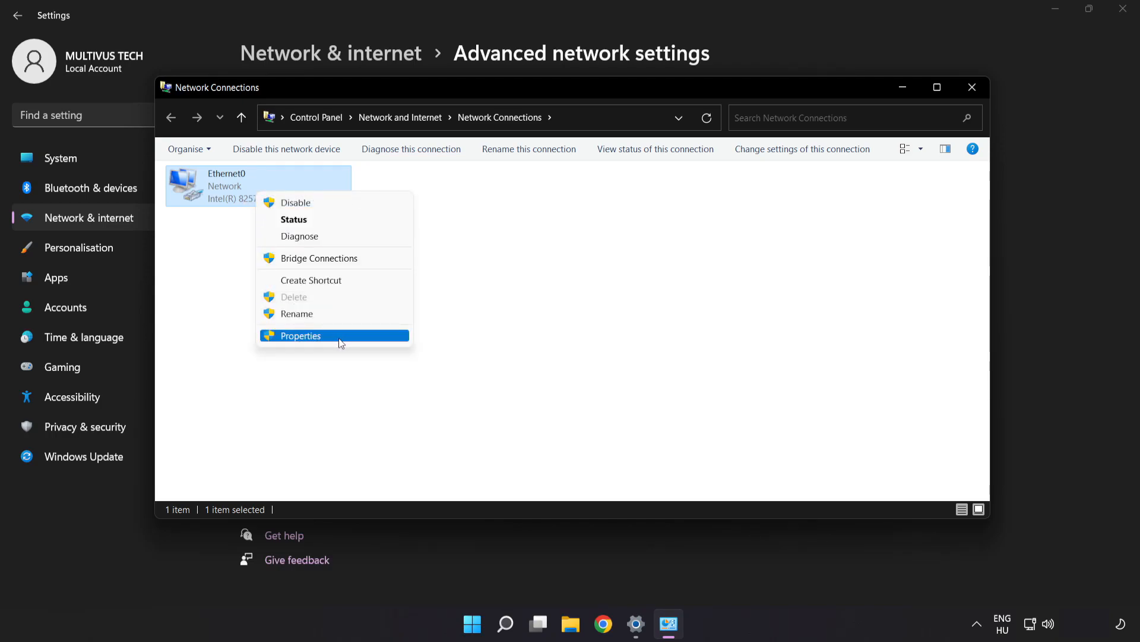
left_click(299, 335)
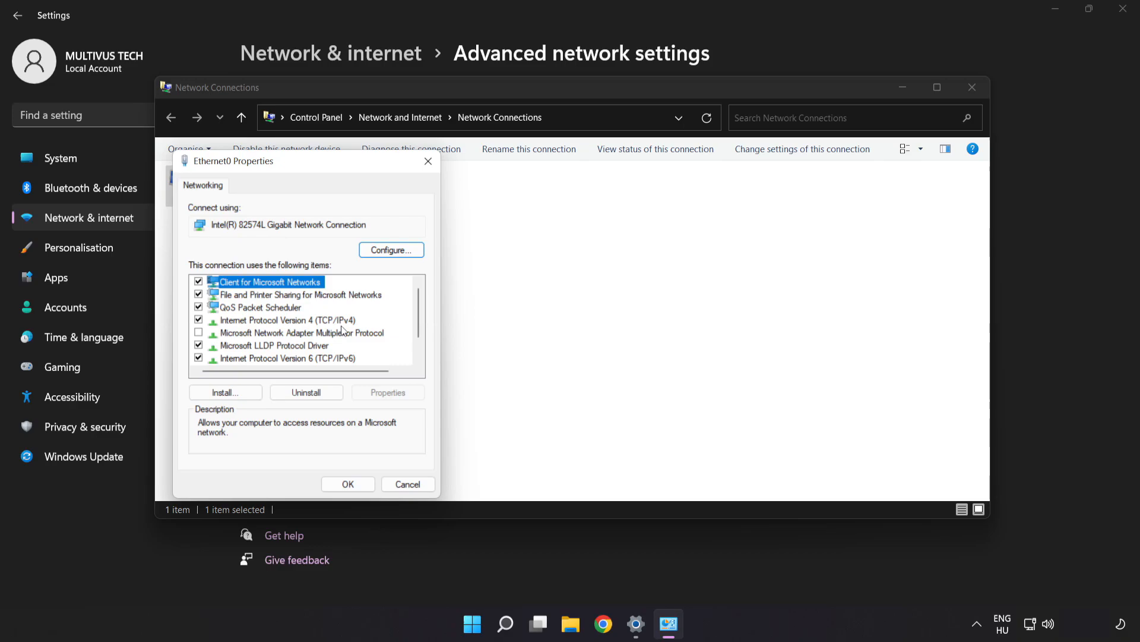
left_click_drag(233, 161, 476, 141)
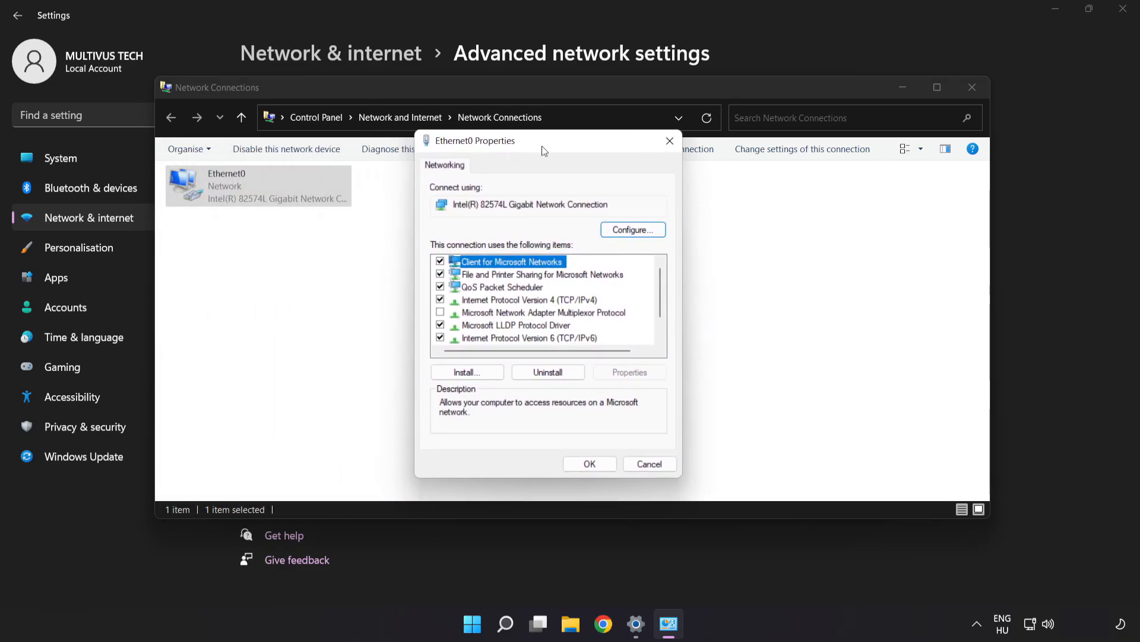
left_click(528, 299)
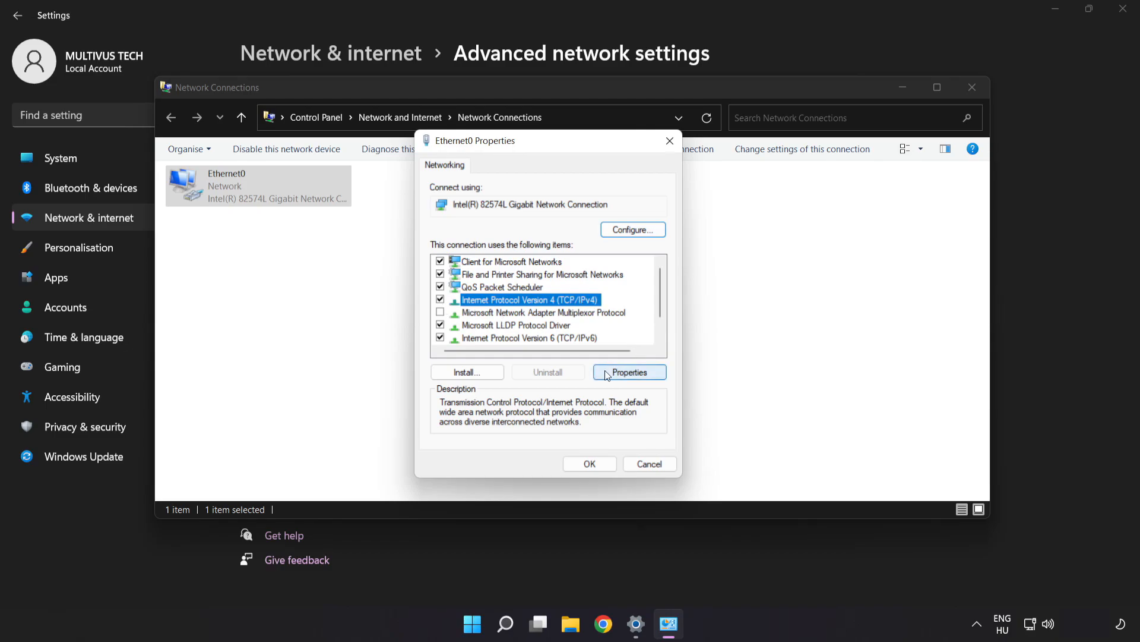
left_click(628, 372)
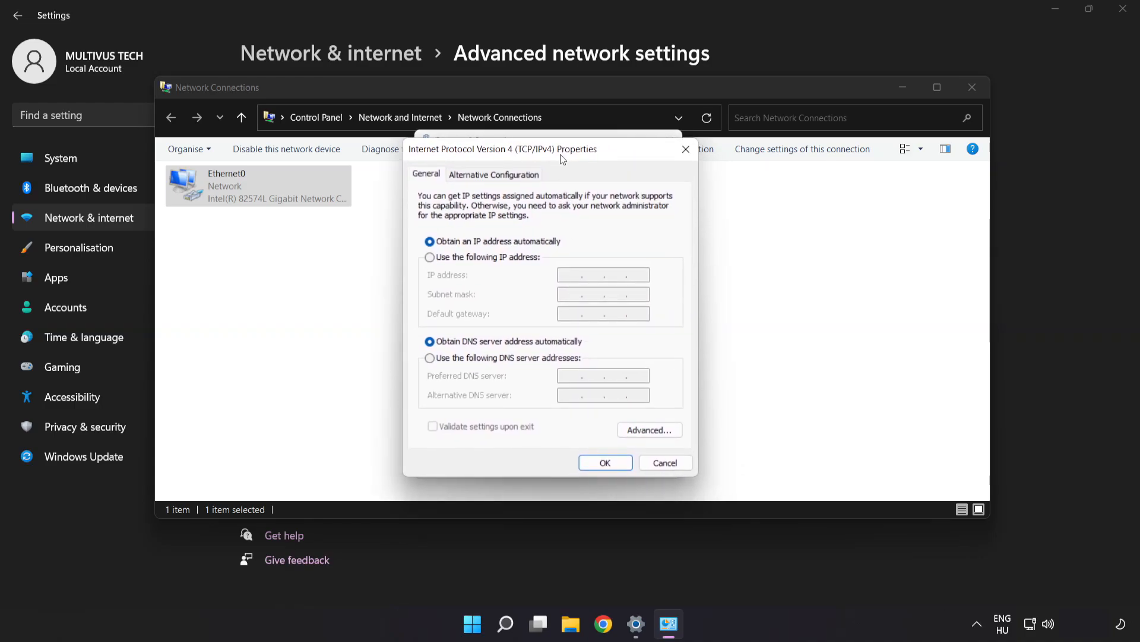
mouse_move(473, 364)
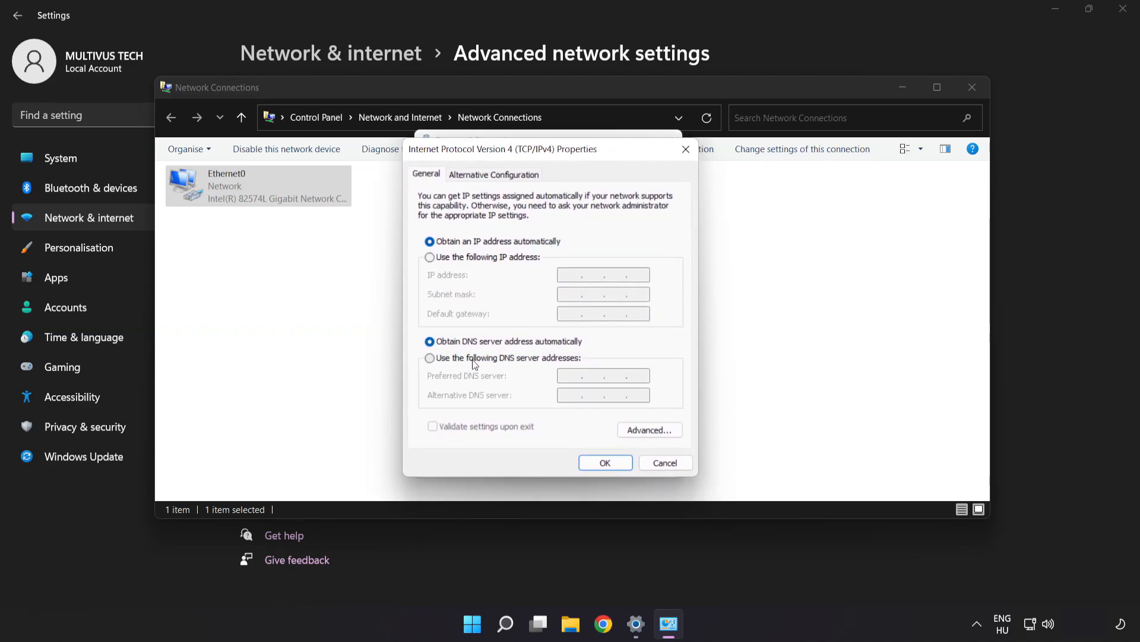
- Set DNS servers manually to 8.8.8.8 and 8.8.4.4, save, and close network windows
left_click(430, 357)
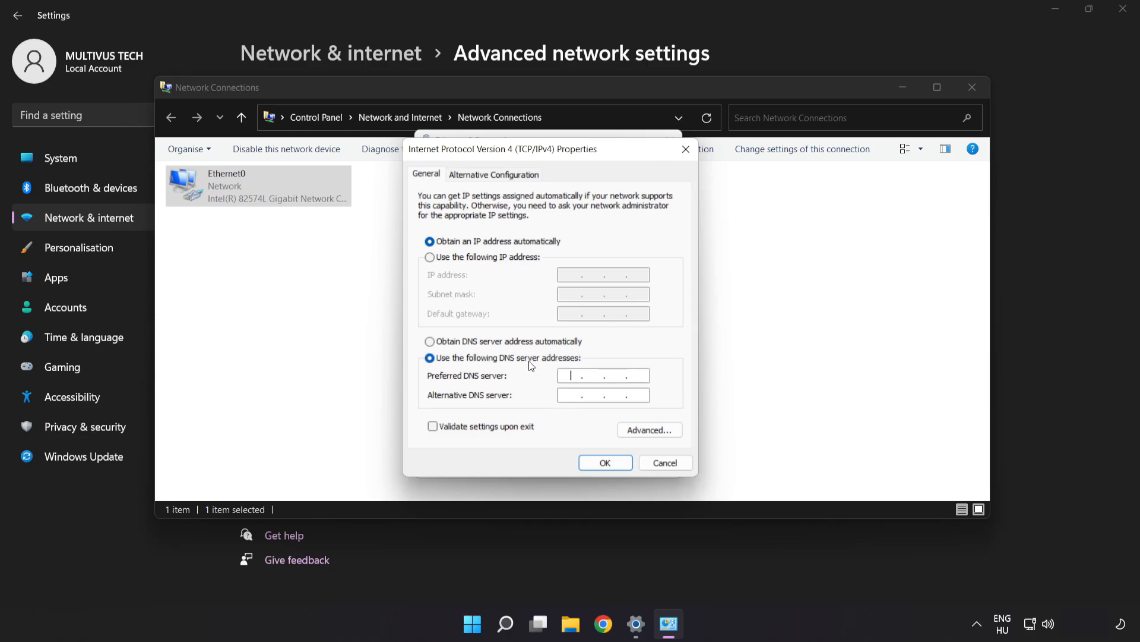
left_click(602, 376)
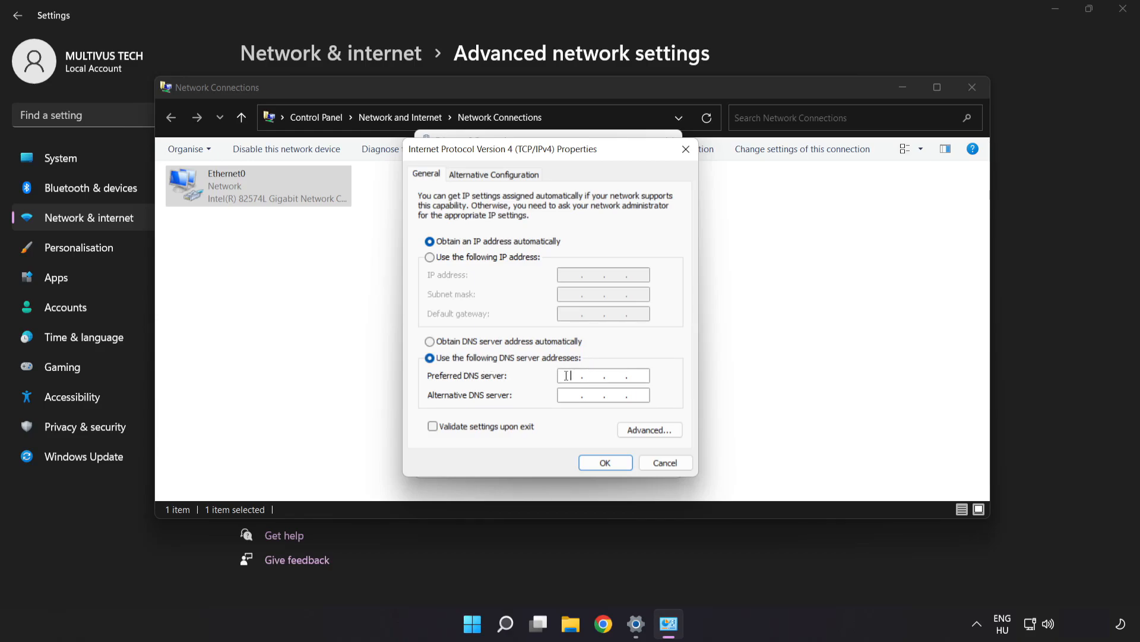
type("8.8.")
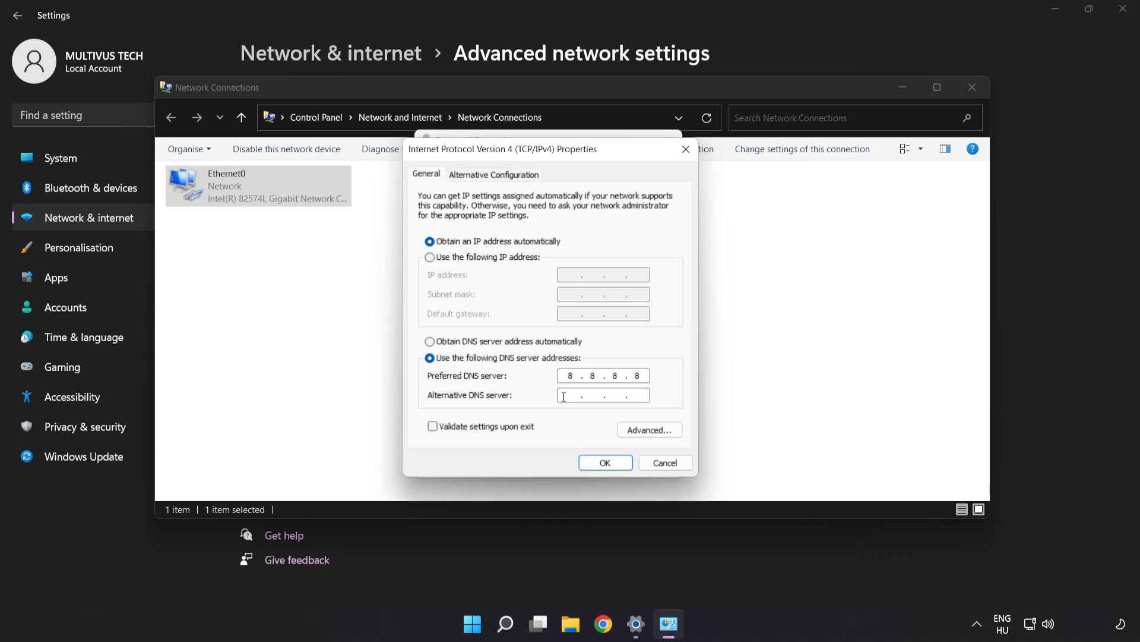
type("8.8.4.4")
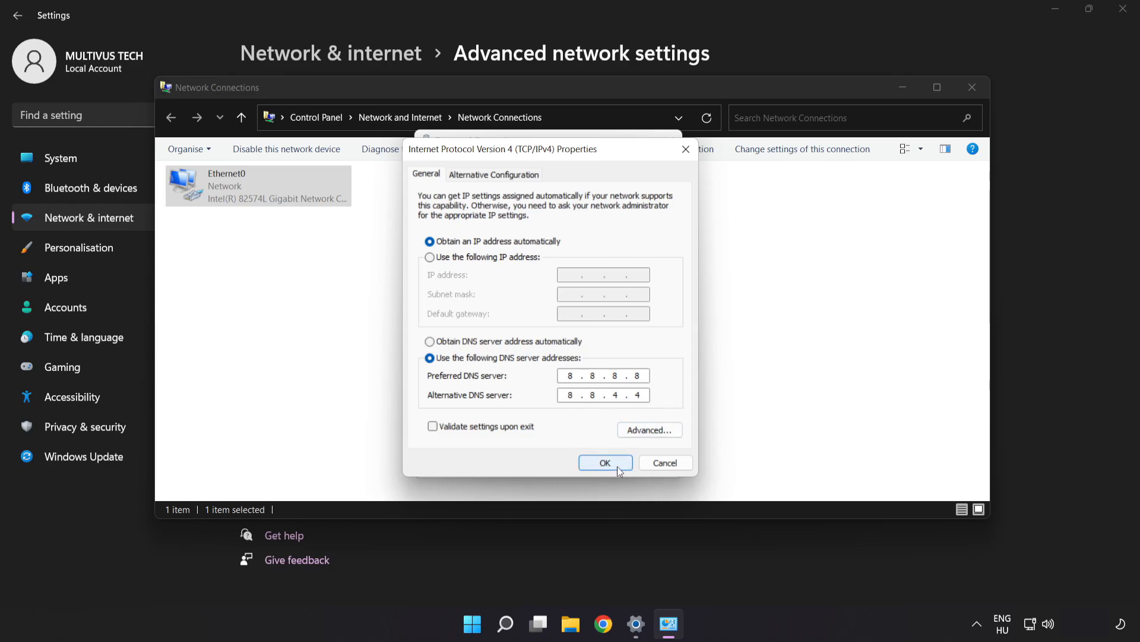
left_click(605, 463)
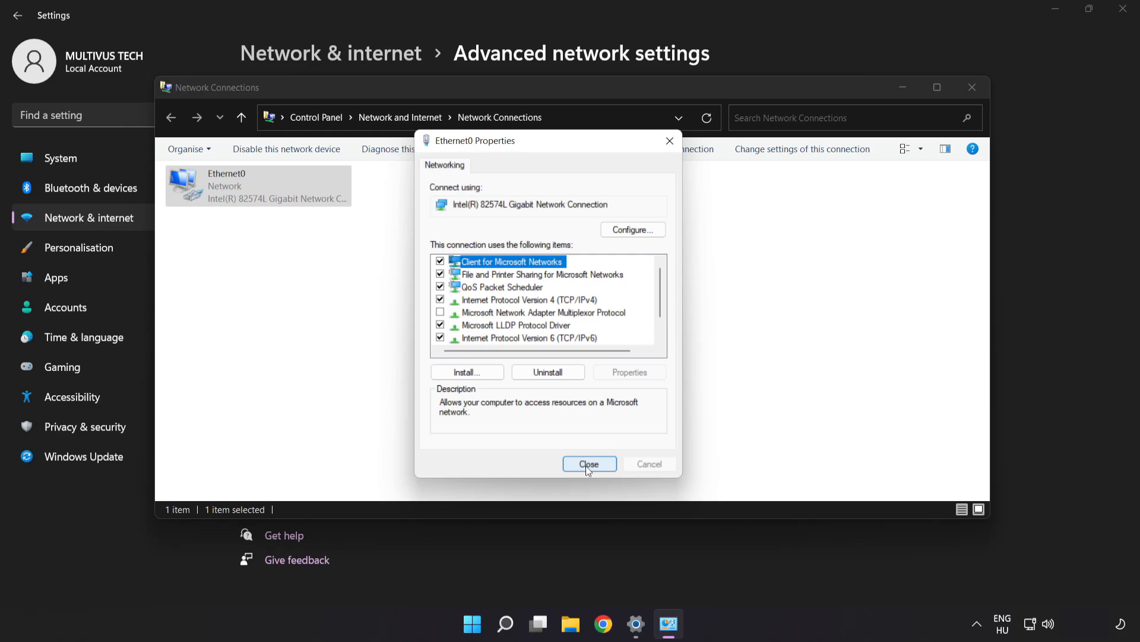
left_click(590, 464)
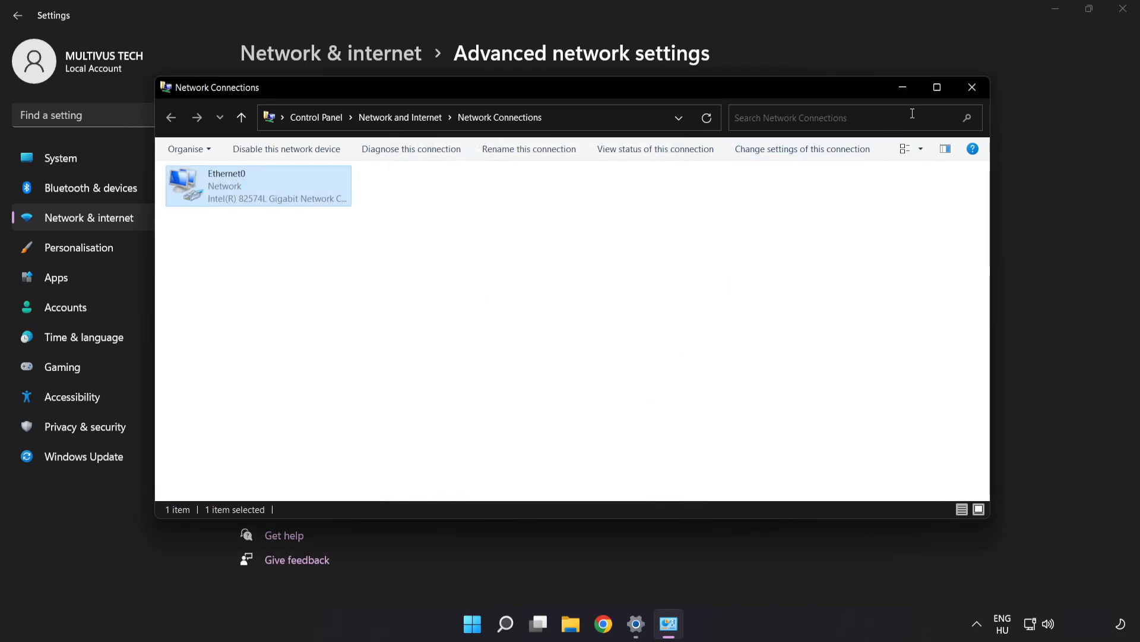
left_click(973, 88)
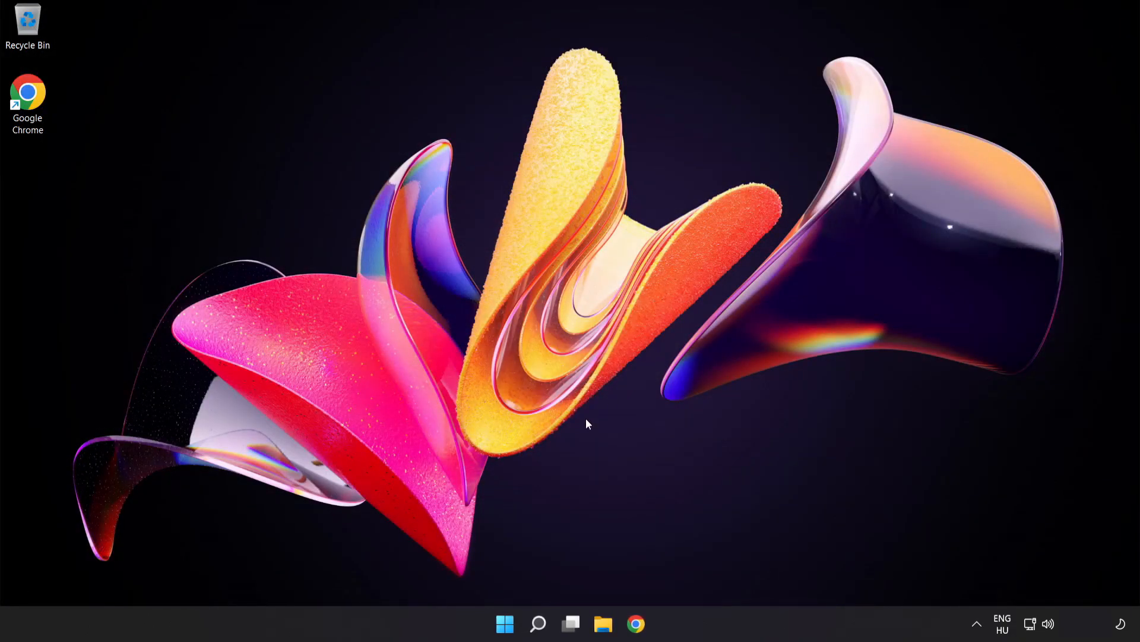
- Open the Start menu's power options to show Sleep, Shut down and Restart
left_click(504, 623)
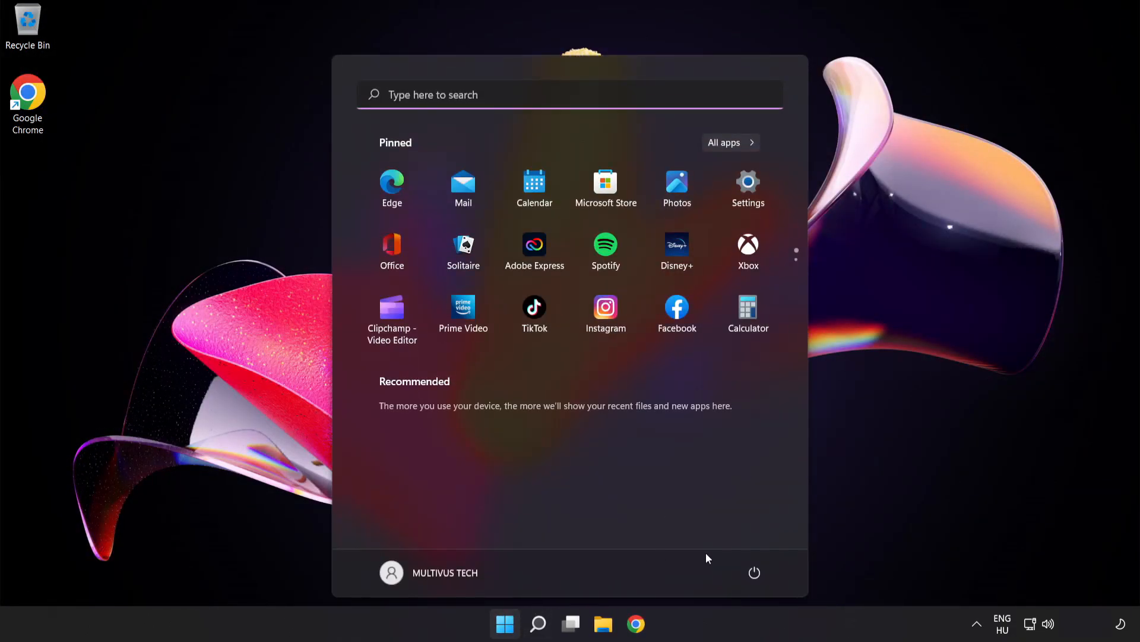
left_click(754, 573)
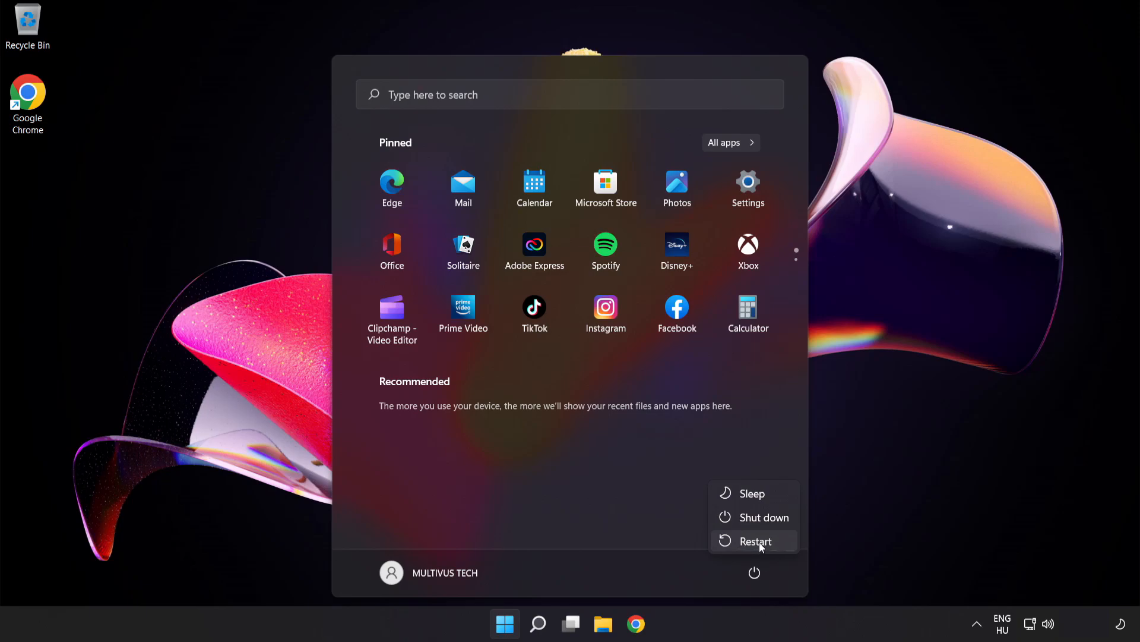